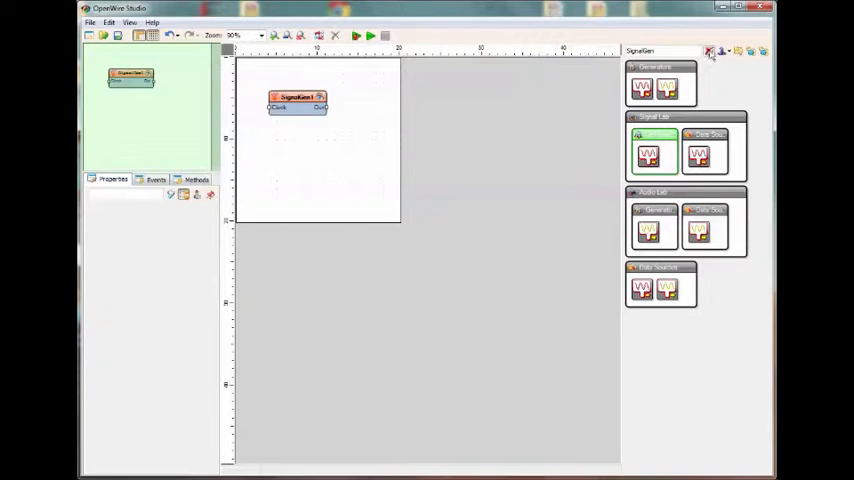
Show the palette as one flat icon grid, briefly checking SignalGen1's properties
{"action": "left_click", "coordinate": [710, 52]}
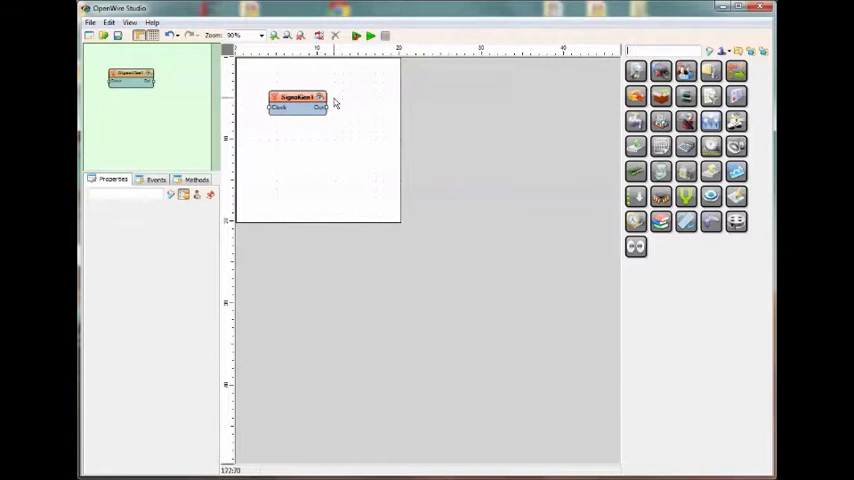
{"action": "left_click", "coordinate": [296, 100]}
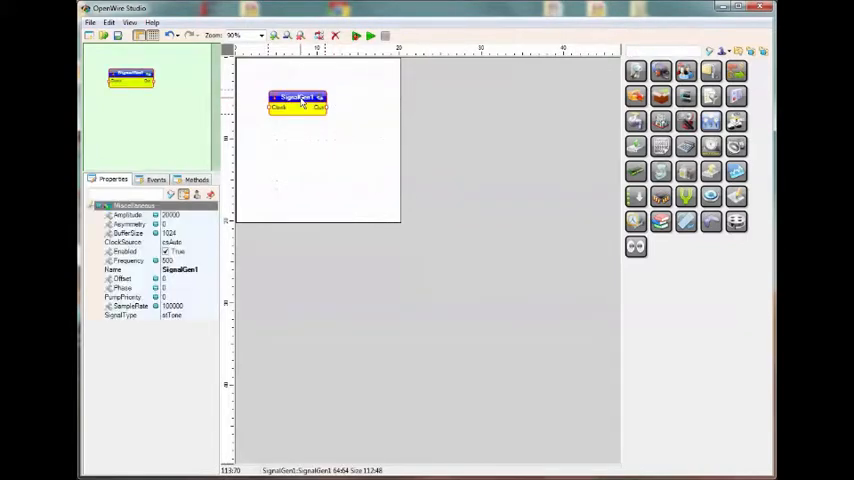
{"action": "left_click", "coordinate": [316, 156]}
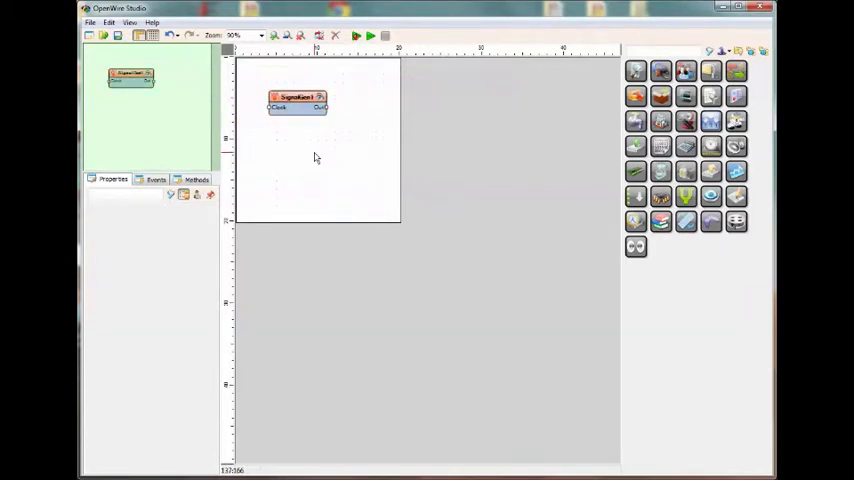
{"action": "mouse_move", "coordinate": [708, 42]}
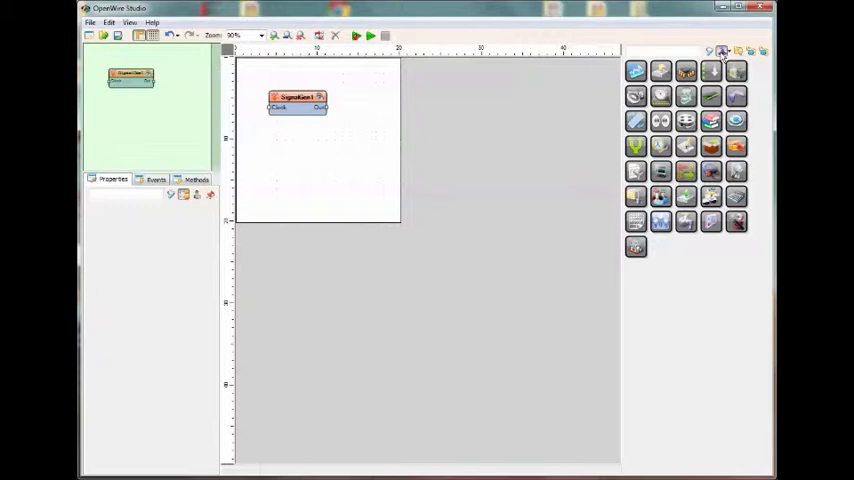
Select SignalGen1 to list its properties, then return the palette to category grouping
{"action": "left_click", "coordinate": [296, 108]}
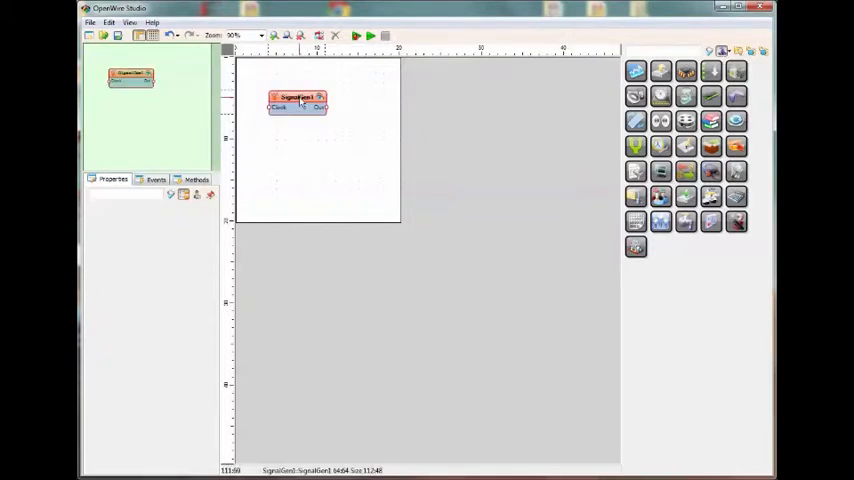
{"action": "left_click", "coordinate": [296, 100]}
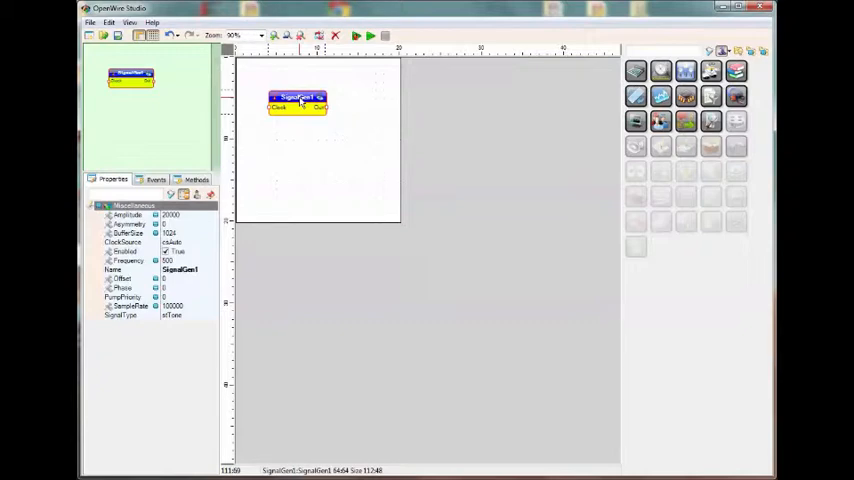
{"action": "left_click", "coordinate": [604, 88]}
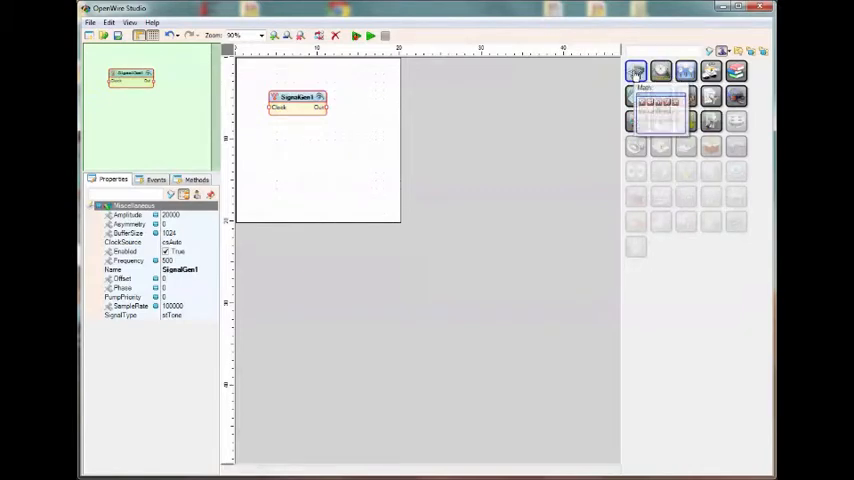
{"action": "left_click", "coordinate": [686, 120]}
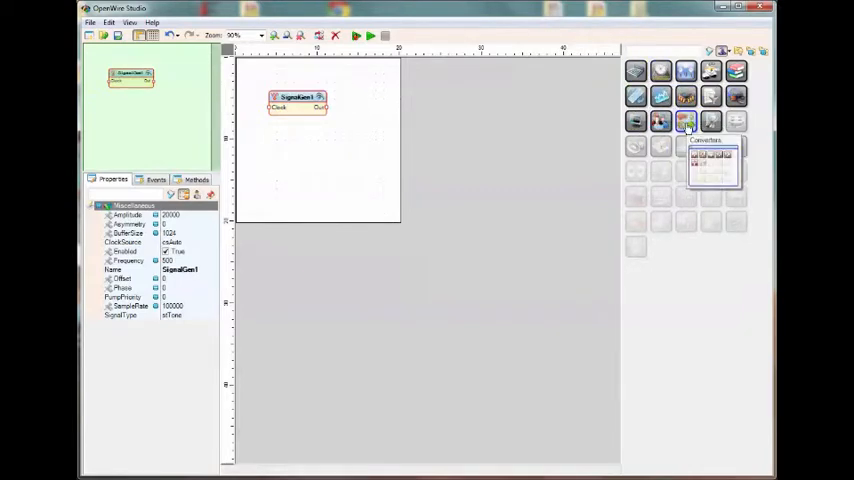
{"action": "mouse_move", "coordinate": [684, 196]}
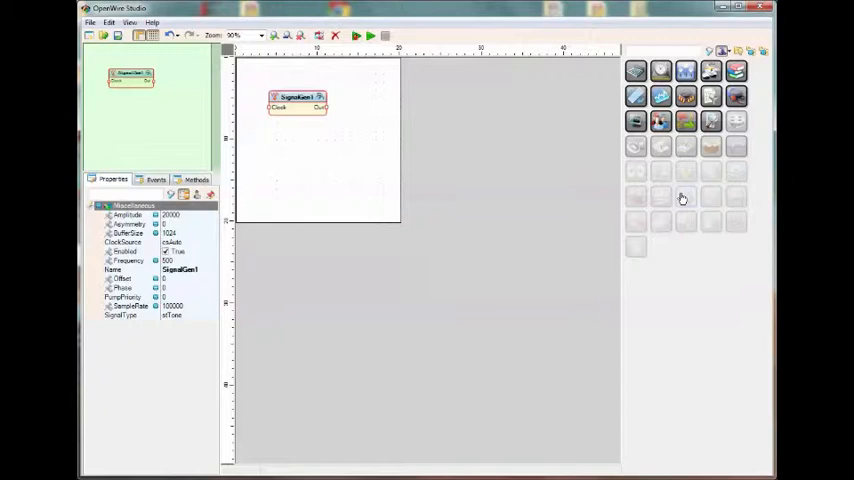
{"action": "mouse_move", "coordinate": [710, 122]}
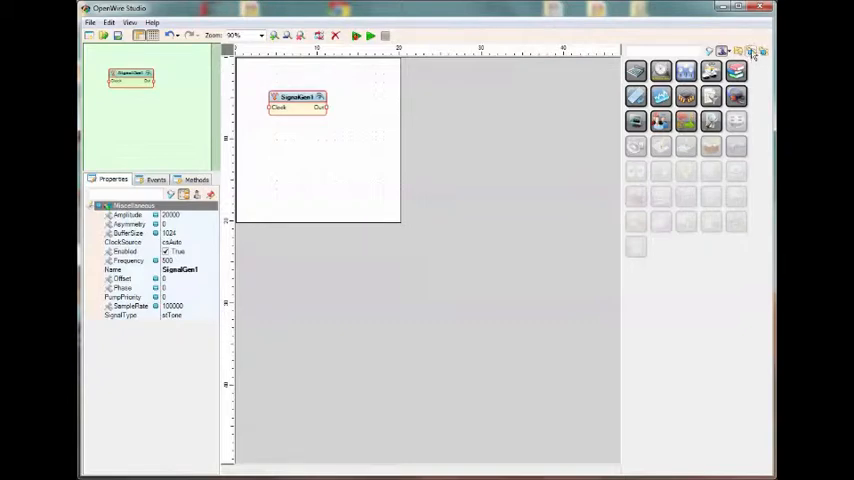
Browse the categorized component panels while SignalGen1's properties stay open
{"action": "left_click", "coordinate": [750, 52]}
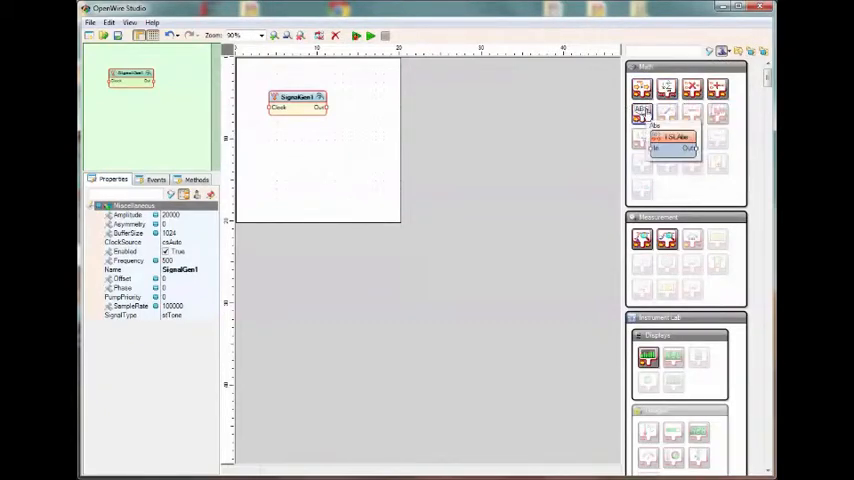
{"action": "mouse_move", "coordinate": [764, 284]}
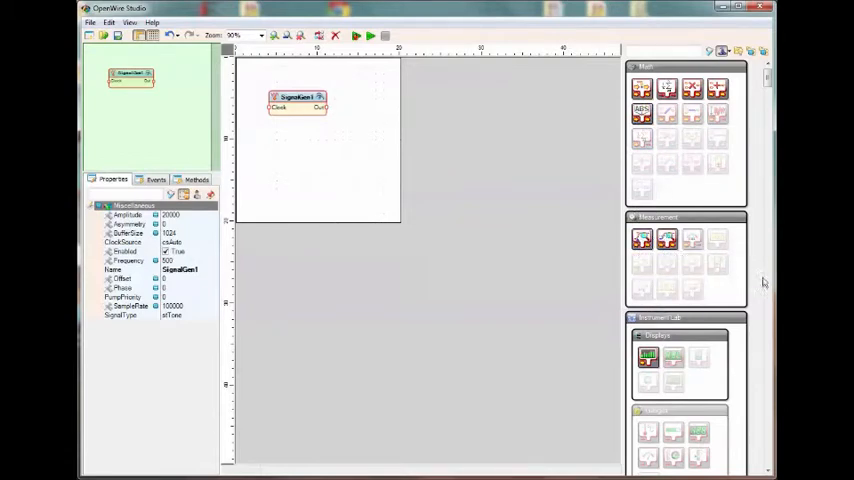
{"action": "scroll", "scroll_direction": "down", "scroll_amount": 3}
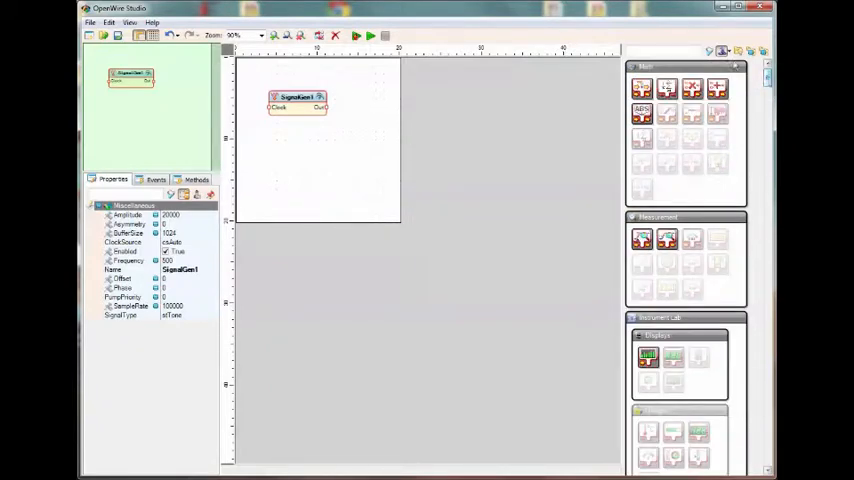
{"action": "left_click", "coordinate": [736, 52]}
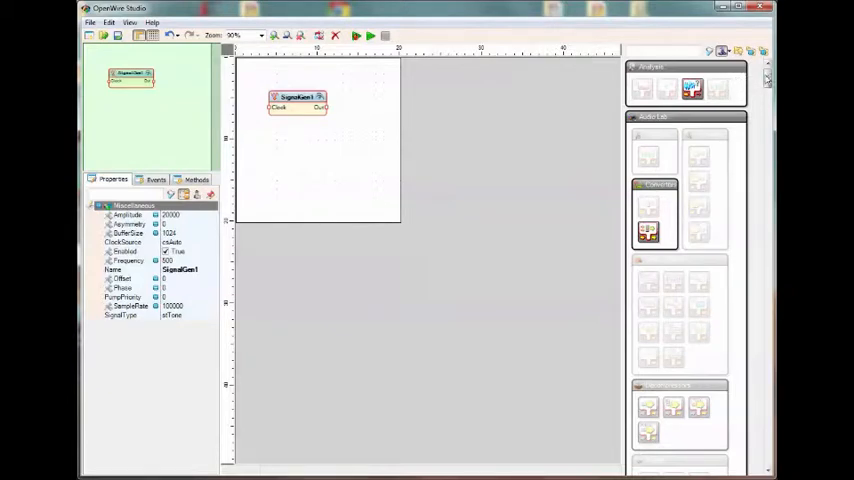
{"action": "scroll", "scroll_direction": "down", "scroll_amount": 3}
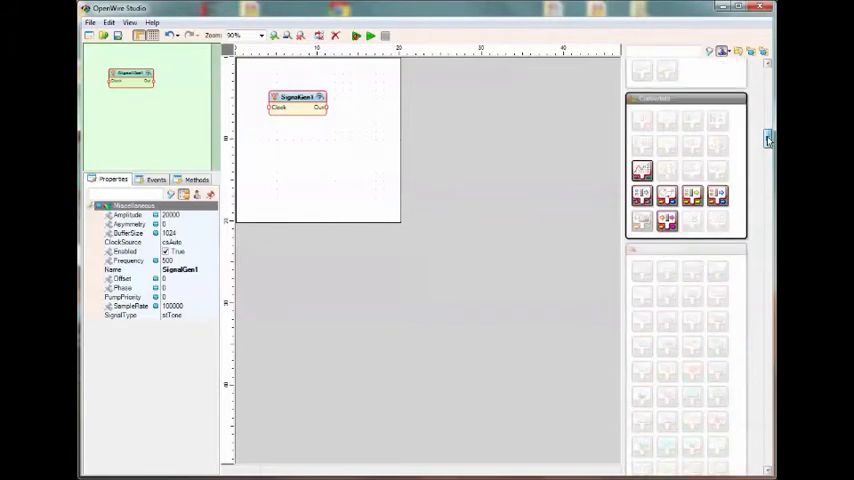
{"action": "scroll", "scroll_direction": "down", "scroll_amount": 3}
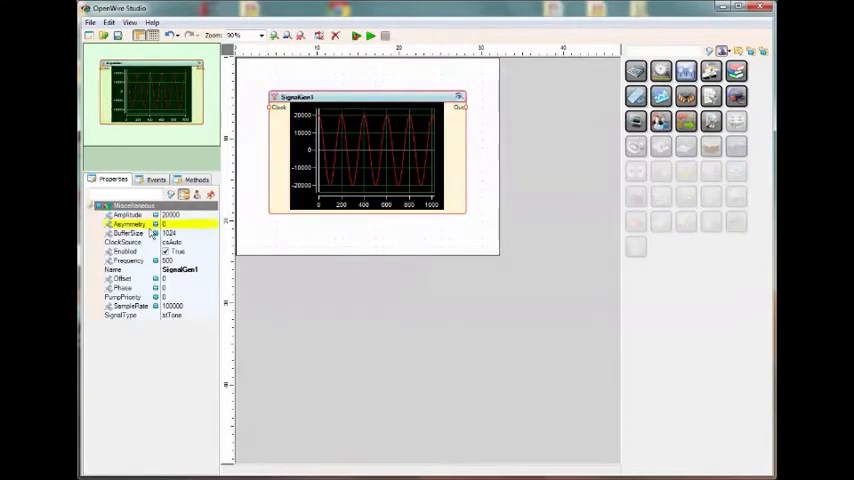
Choose a triangle waveform in SignalGen1's SignalType list
{"action": "left_click", "coordinate": [120, 316]}
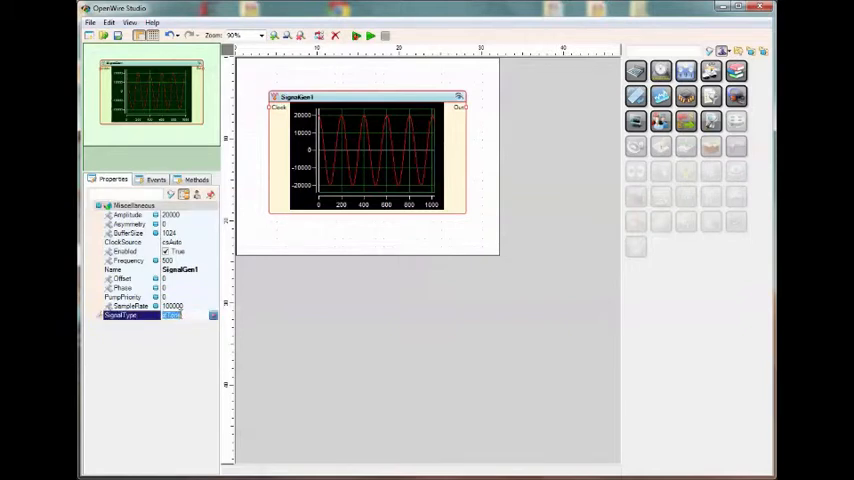
{"action": "left_click", "coordinate": [212, 316]}
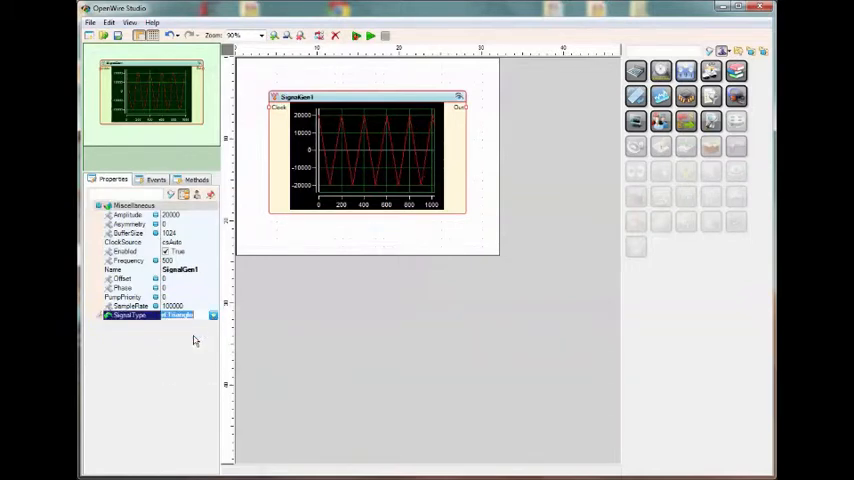
{"action": "left_click", "coordinate": [212, 316]}
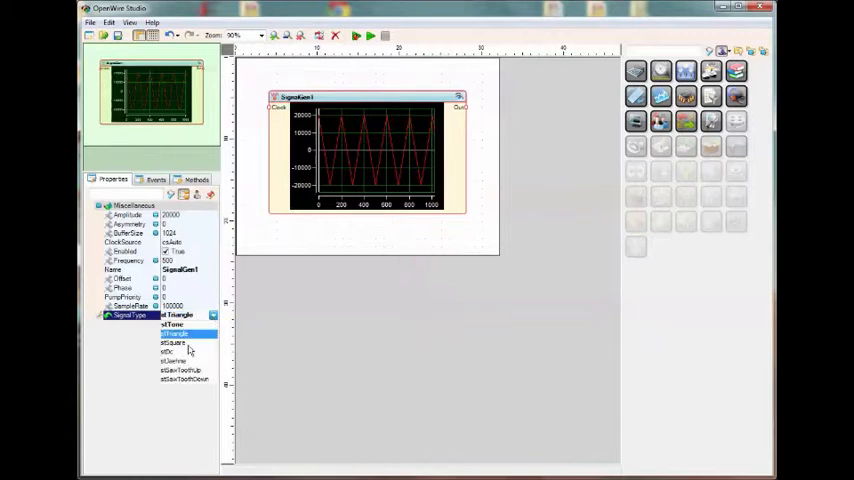
{"action": "left_click", "coordinate": [172, 344]}
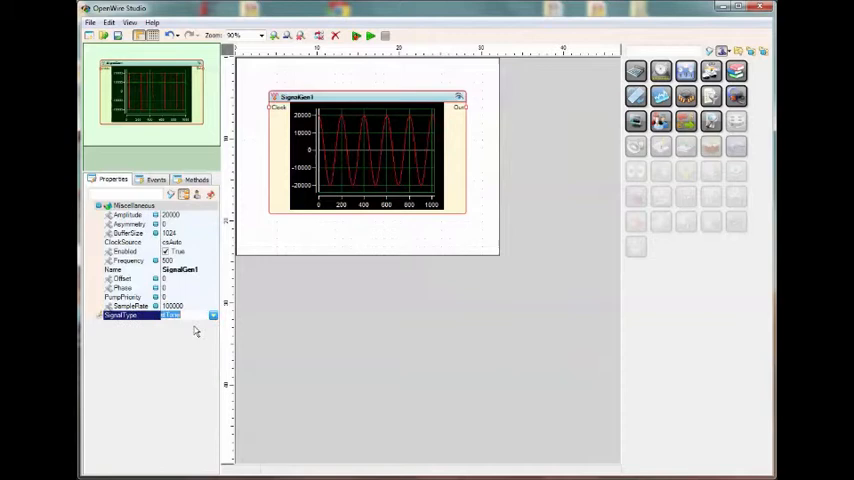
Set SignalGen1's Frequency to 50, then add an AVIPlay component
{"action": "left_click", "coordinate": [184, 232]}
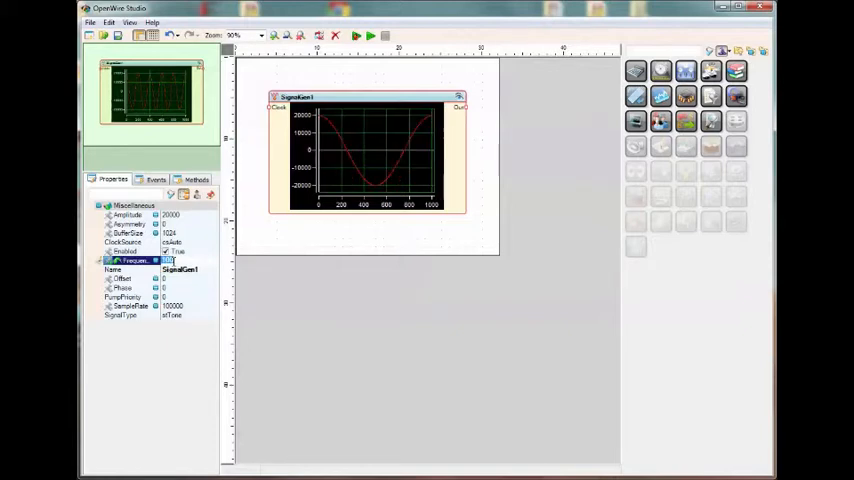
{"action": "type", "text": "50"}
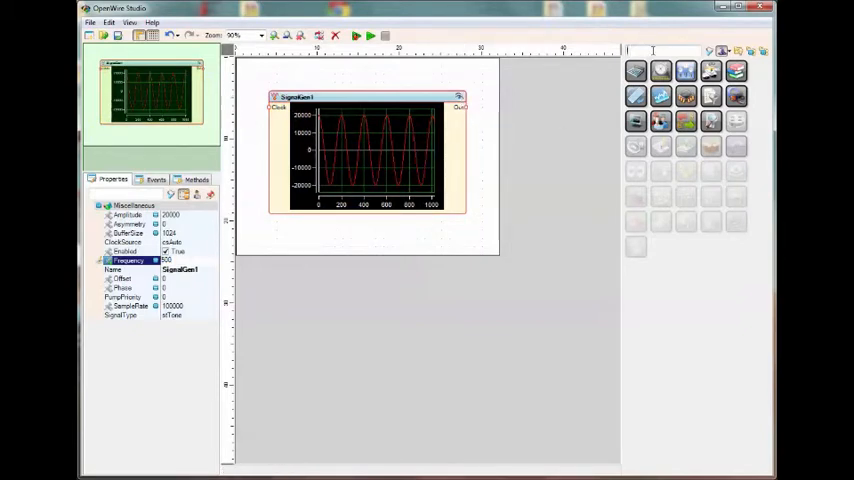
{"action": "type", "text": "AVIPlay"}
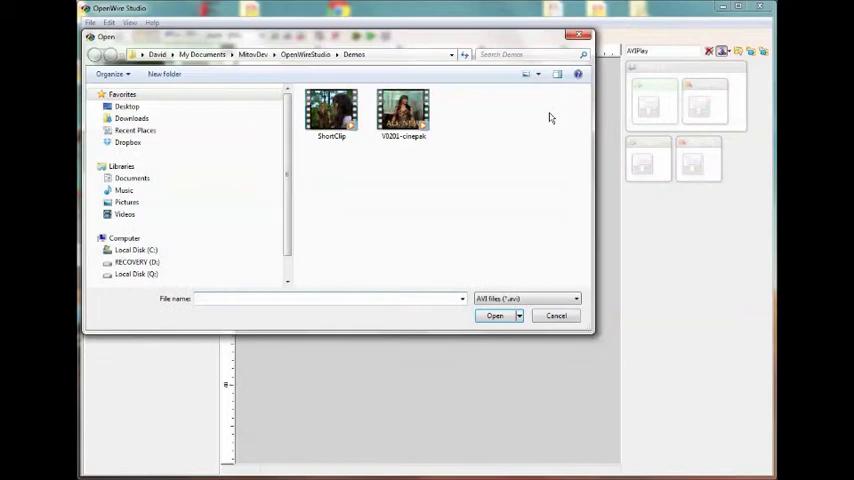
Load the video clip from the Demos folder into AVIPlayer1
{"action": "left_click", "coordinate": [402, 112]}
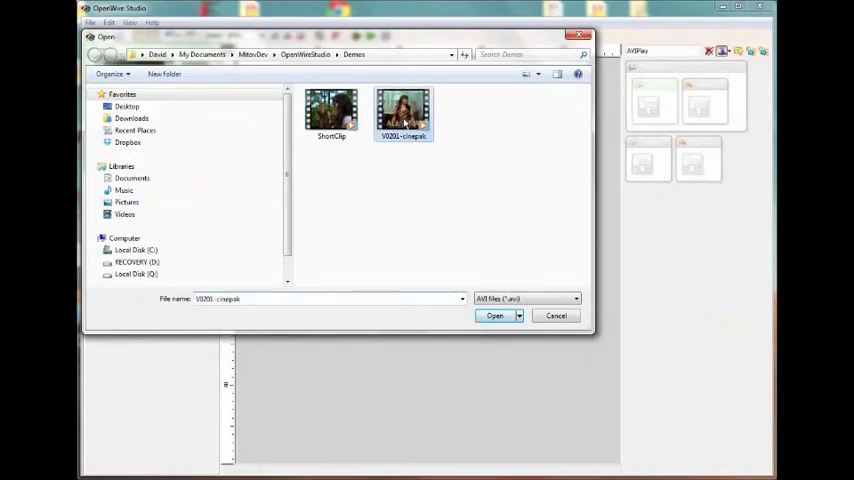
{"action": "left_click", "coordinate": [494, 316]}
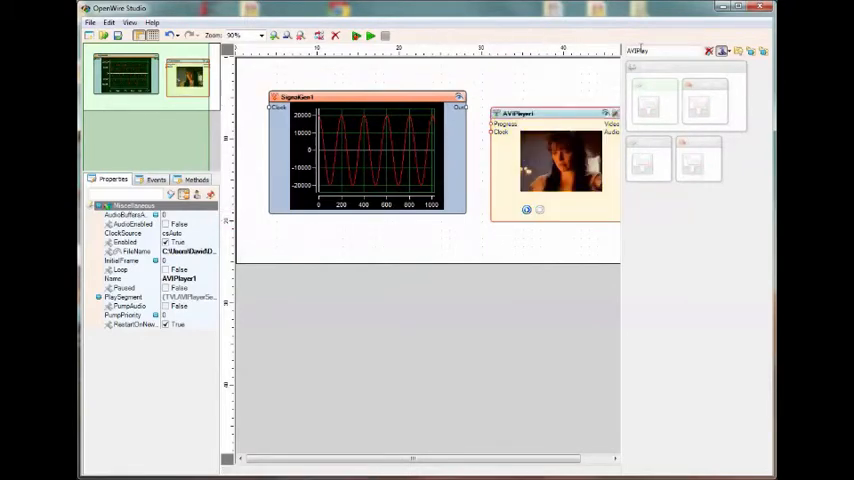
{"action": "left_click", "coordinate": [664, 52]}
{"action": "type", "text": "Swirl"}
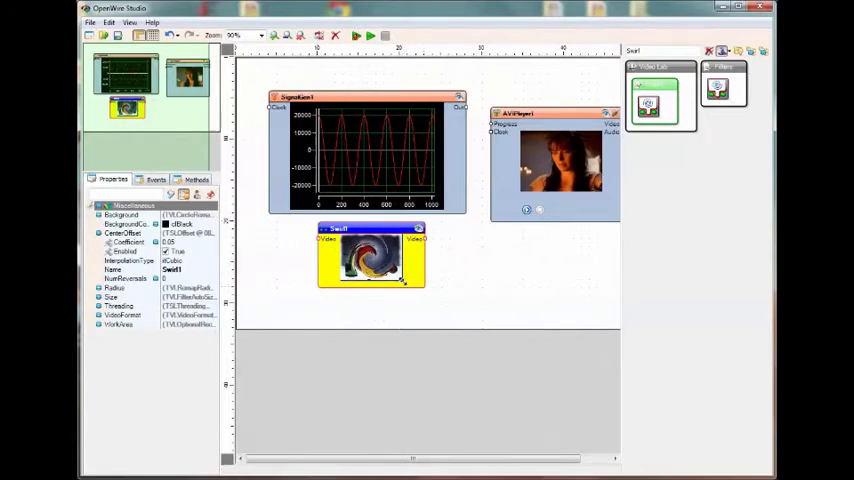
Enlarge the new image display and tune its Background and CenterOffset Coefficient
{"action": "left_click_drag", "start_coordinate": [406, 284], "coordinate": [420, 324]}
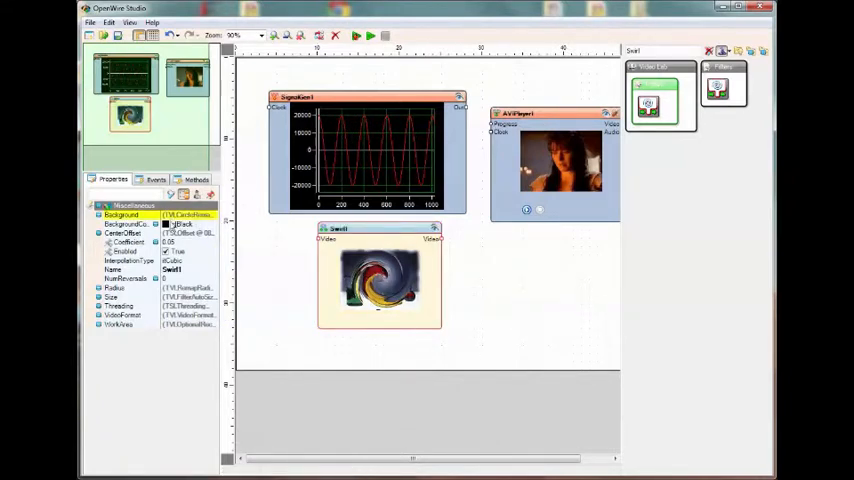
{"action": "left_click", "coordinate": [124, 252]}
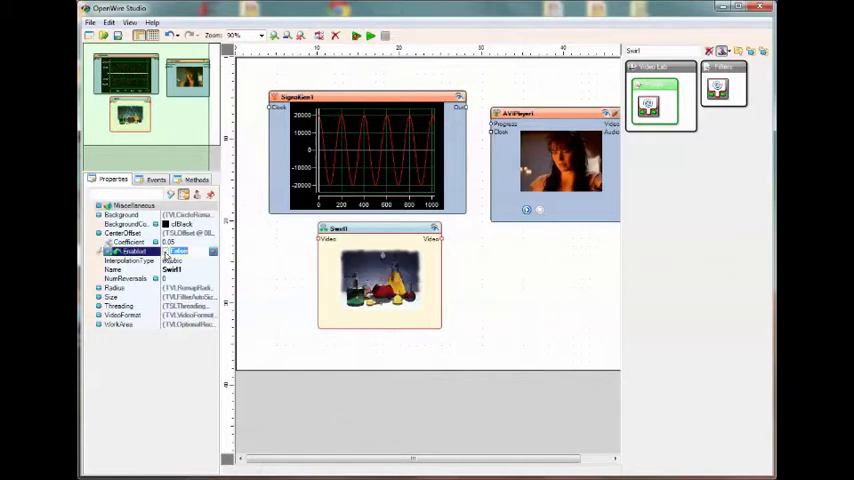
{"action": "left_click", "coordinate": [378, 280]}
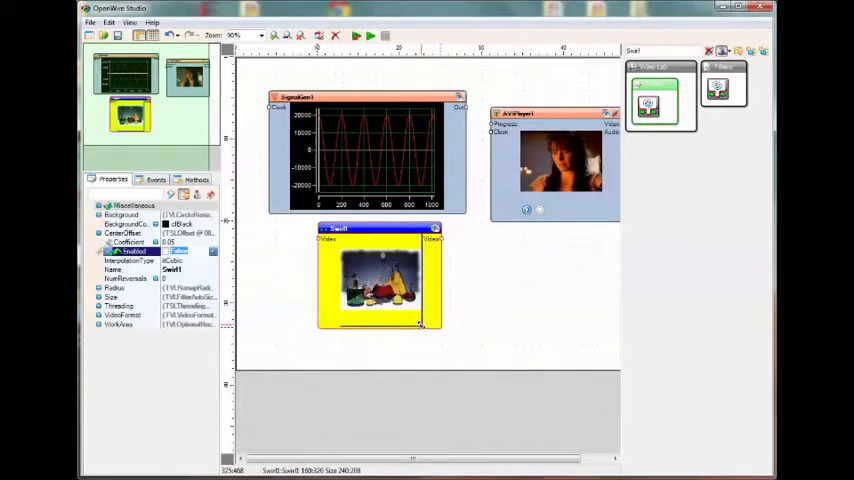
{"action": "left_click_drag", "start_coordinate": [420, 324], "coordinate": [438, 344]}
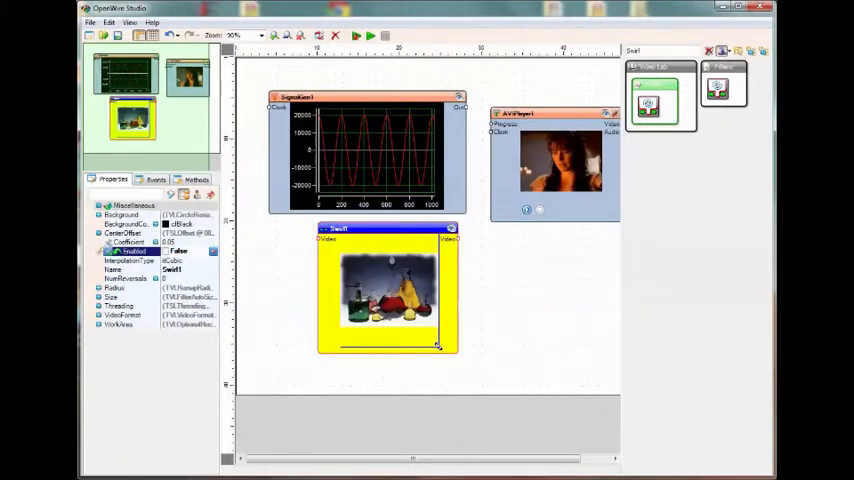
{"action": "left_click", "coordinate": [280, 276]}
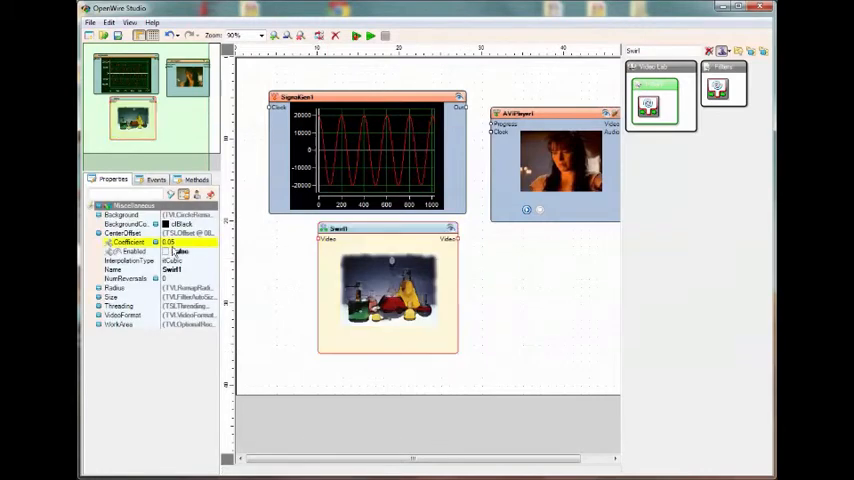
{"action": "left_click", "coordinate": [130, 252]}
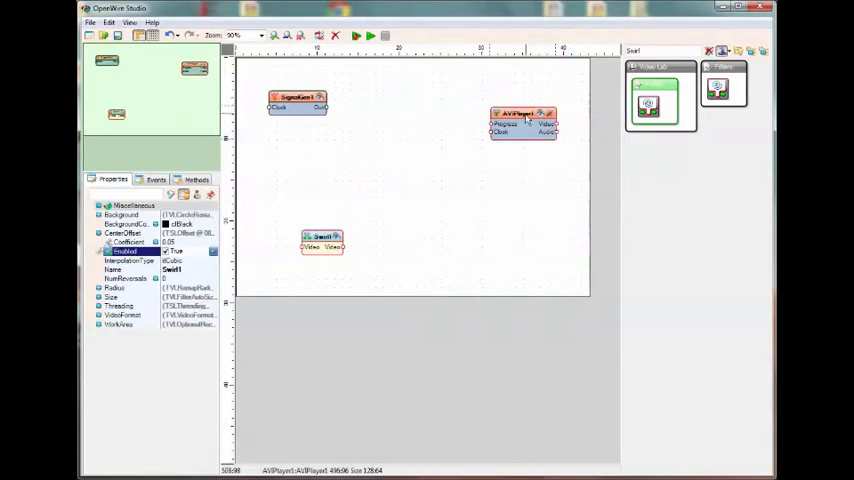
Clear the canvas selection among the compact pin blocks
{"action": "left_click", "coordinate": [448, 122]}
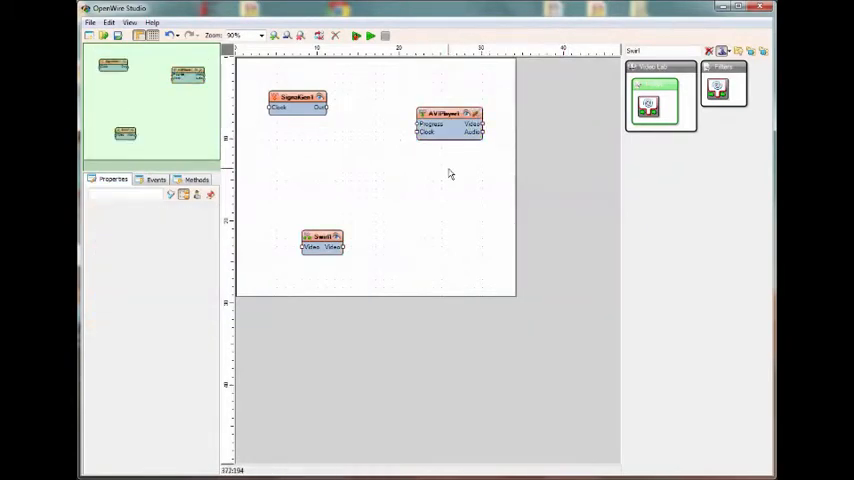
{"action": "mouse_move", "coordinate": [656, 104]}
{"action": "type", "text": "Angul"}
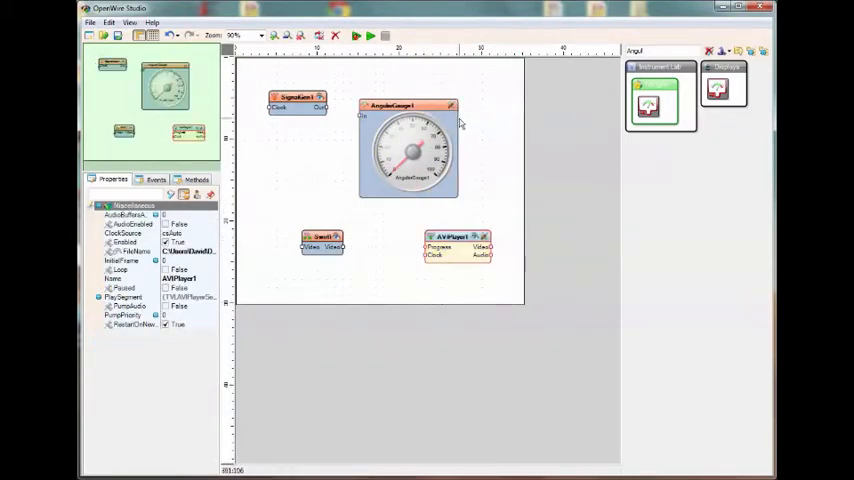
Wire SignalGen1 through RMSMeter1 into the new AngularGauge1
{"action": "left_click", "coordinate": [408, 148]}
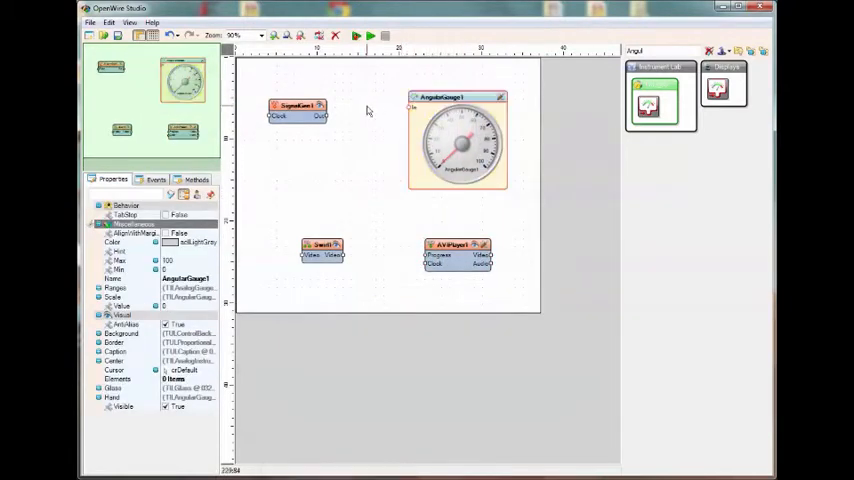
{"action": "left_click", "coordinate": [296, 108]}
{"action": "type", "text": "RMS"}
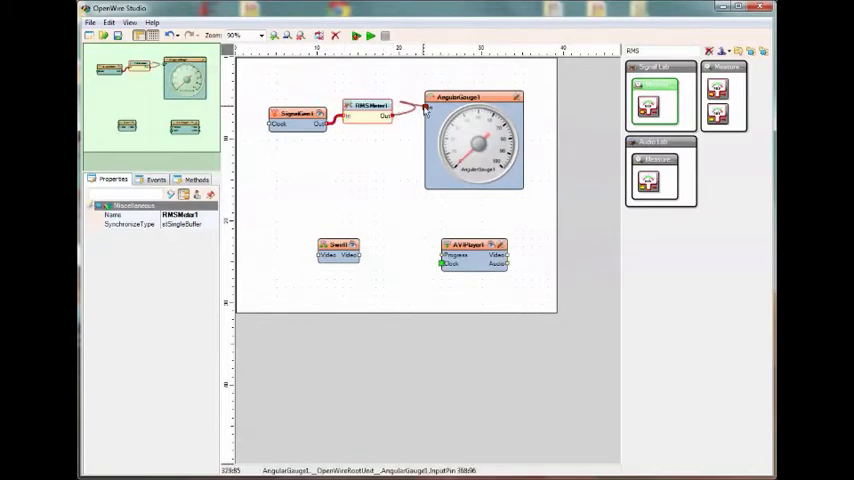
{"action": "left_click", "coordinate": [368, 106]}
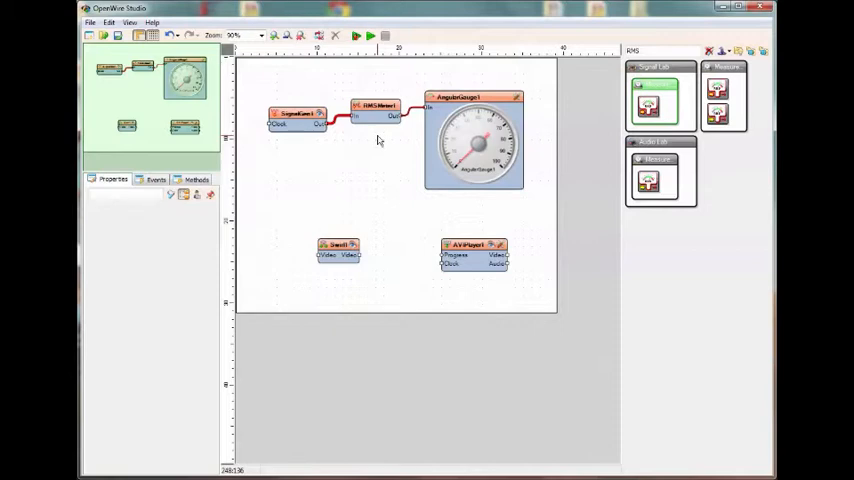
Run the signal chain live and start editing AngularGauge1's Max value
{"action": "left_click", "coordinate": [356, 36]}
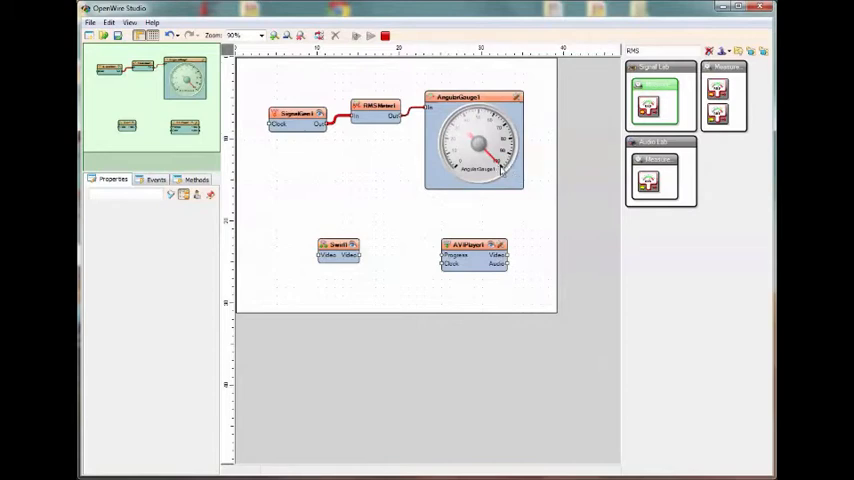
{"action": "left_click", "coordinate": [472, 136]}
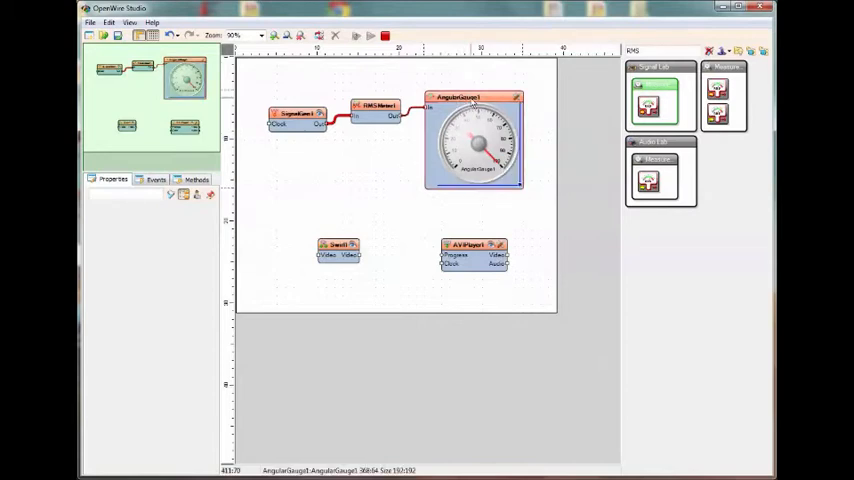
{"action": "left_click", "coordinate": [472, 136]}
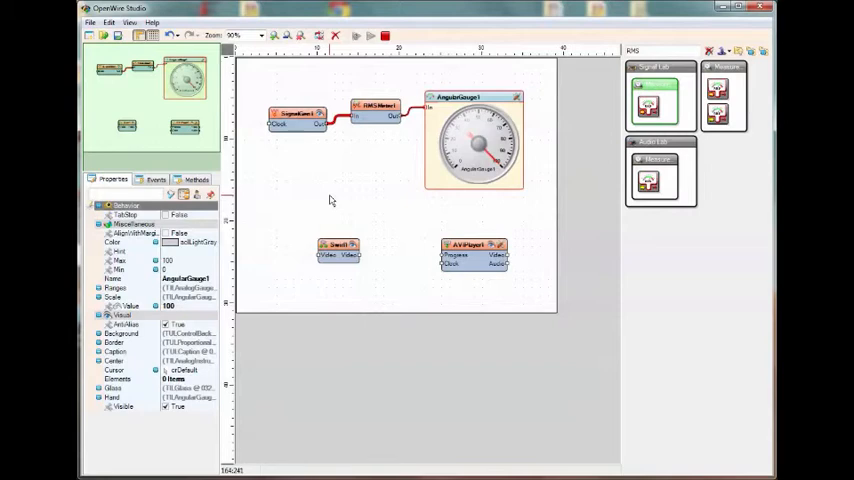
{"action": "left_click", "coordinate": [120, 260]}
{"action": "type", "text": "20000"}
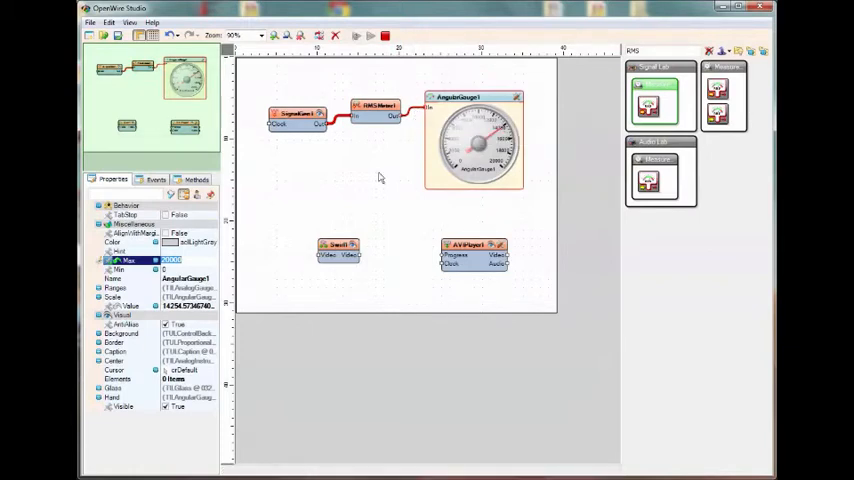
{"action": "mouse_move", "coordinate": [336, 180]}
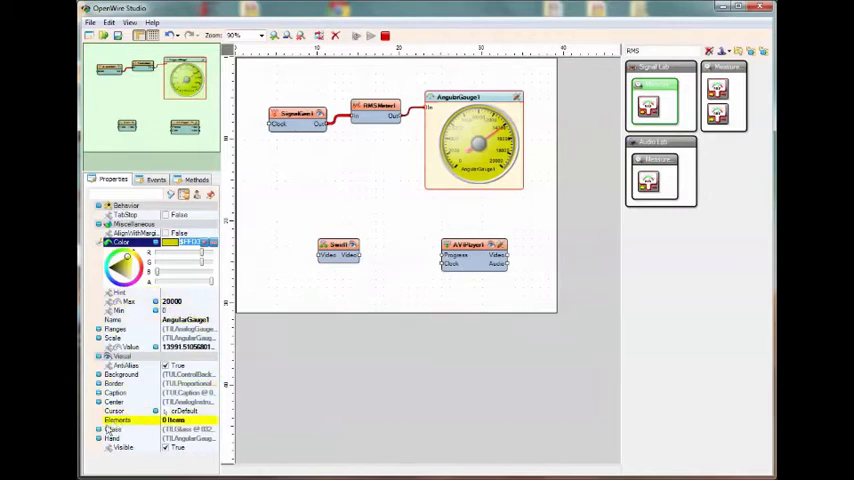
Give the gauge a yellow face, recolour its hand, and edit the Caption Angle
{"action": "left_click", "coordinate": [112, 438]}
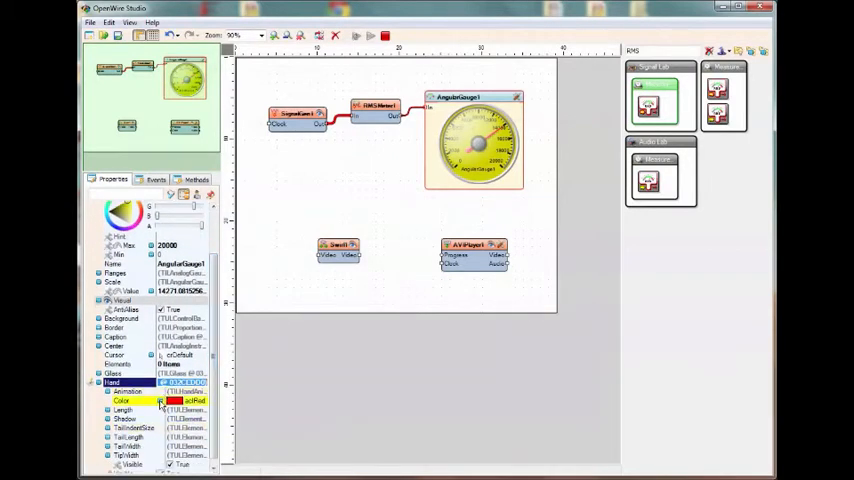
{"action": "left_click", "coordinate": [122, 400]}
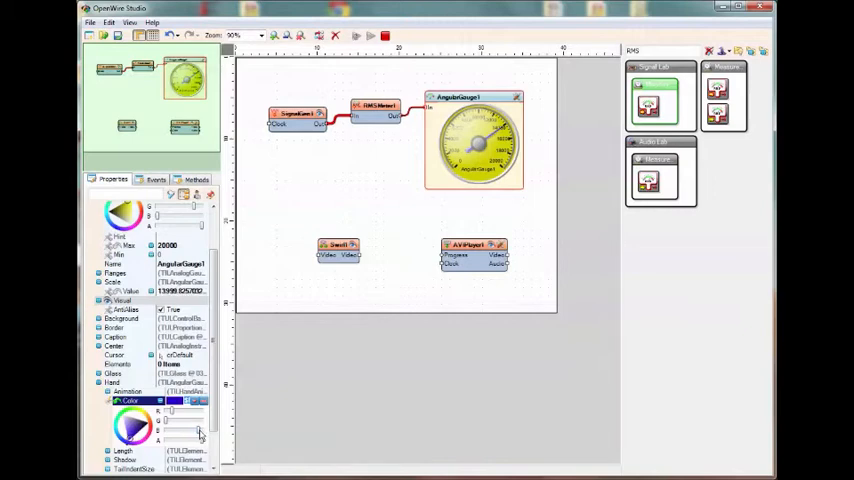
{"action": "left_click", "coordinate": [116, 336]}
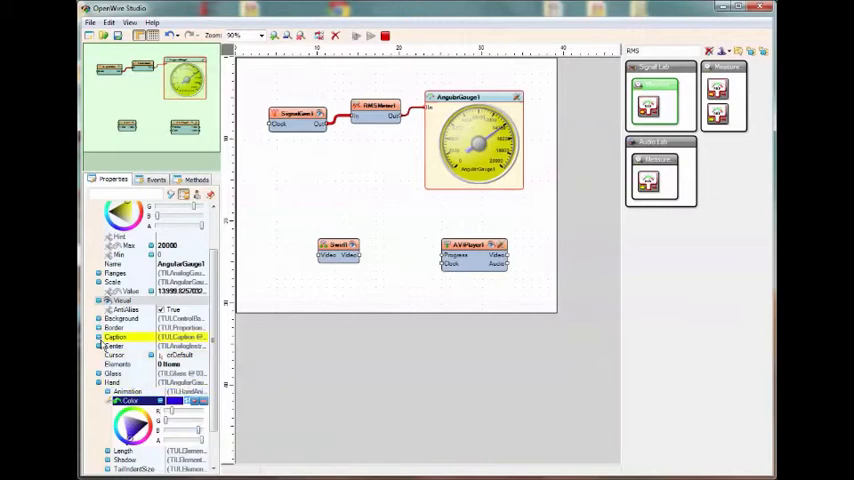
{"action": "left_click", "coordinate": [92, 336]}
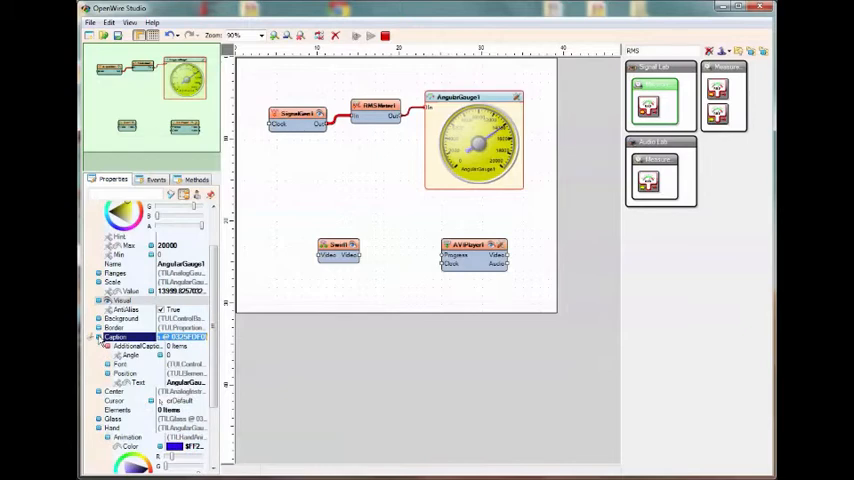
{"action": "left_click", "coordinate": [130, 356]}
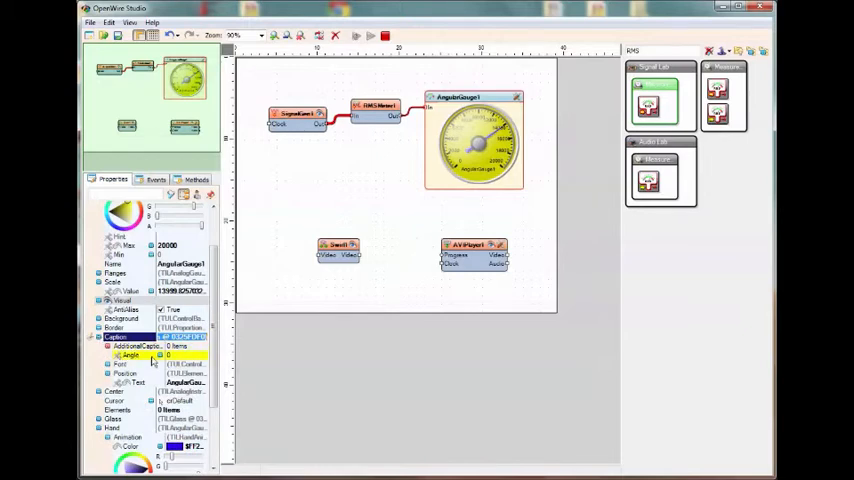